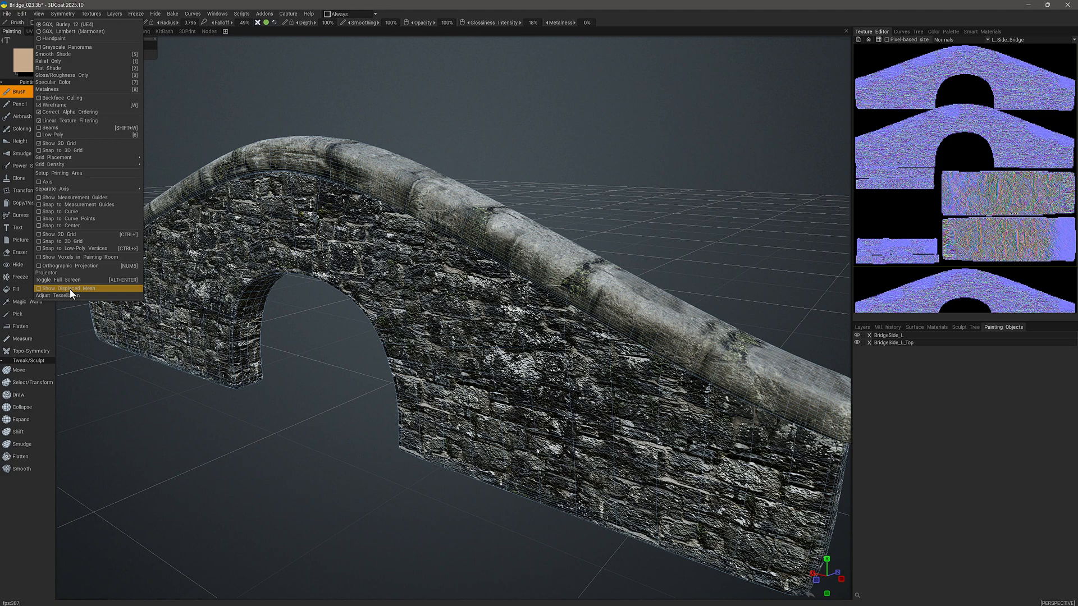
Close the View menu and switch to the Sculpt room to view the chunkier stone bridge.
left_click(66, 288)
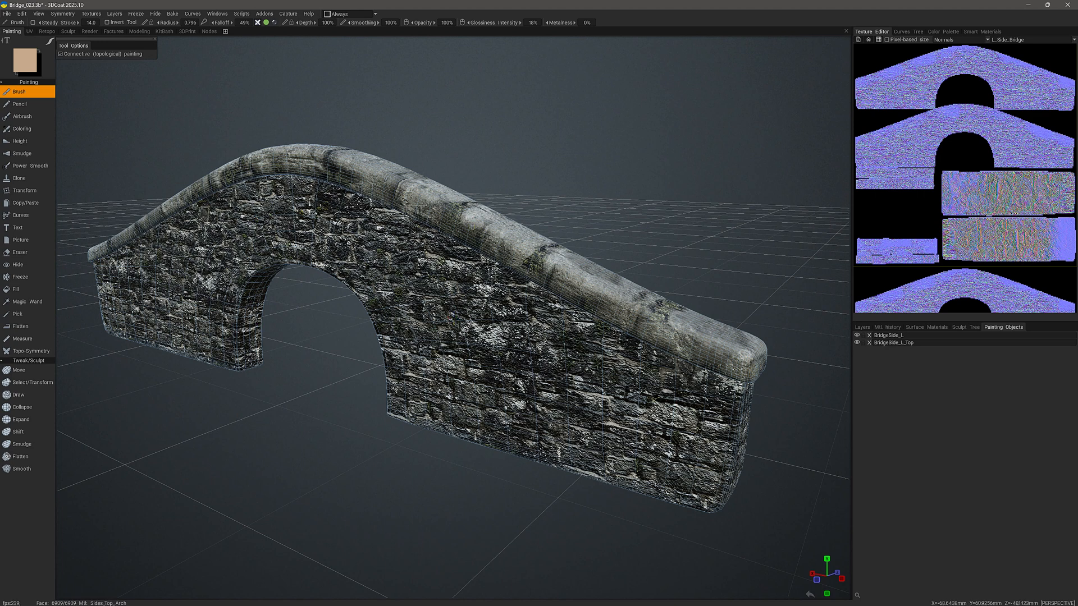
mouse_move(303, 417)
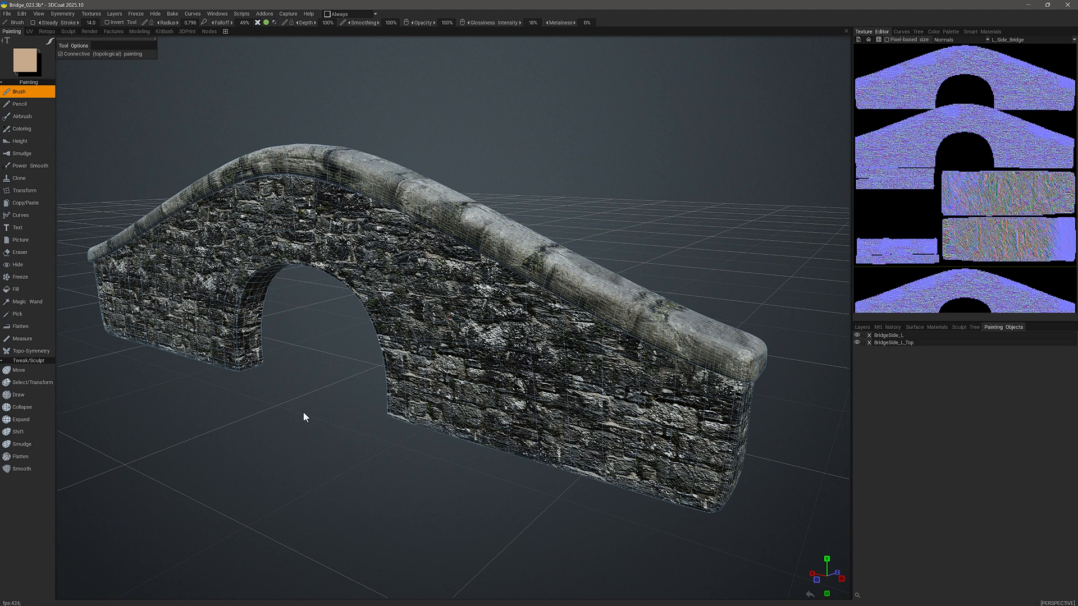
left_click(66, 31)
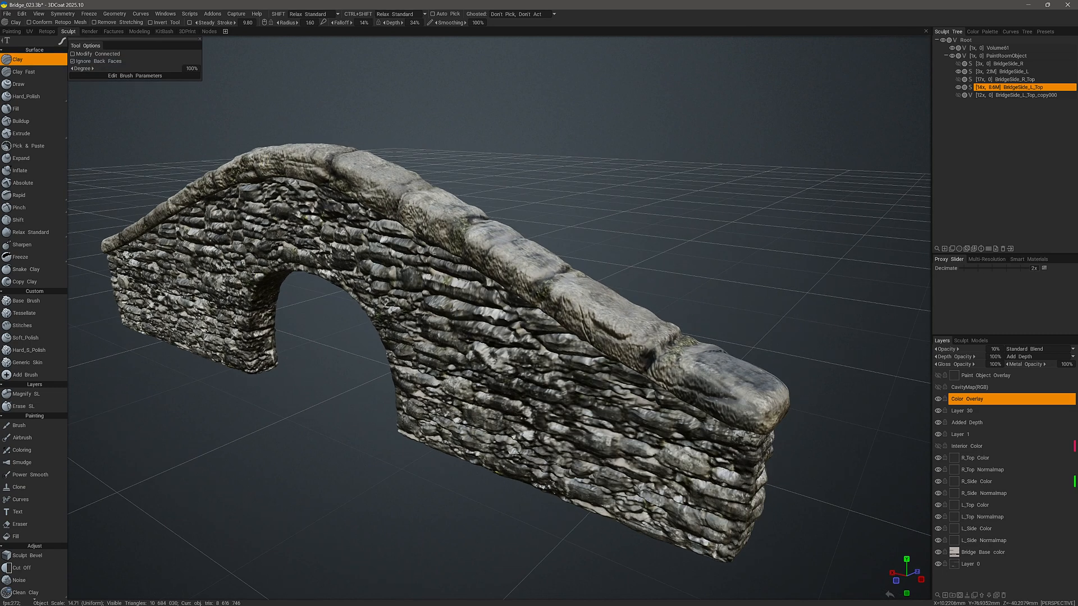
In the Retopo room, run Bake > Re-Bake Sculpt Mesh changes onto Paint Mesh and accept the warning.
left_click(49, 32)
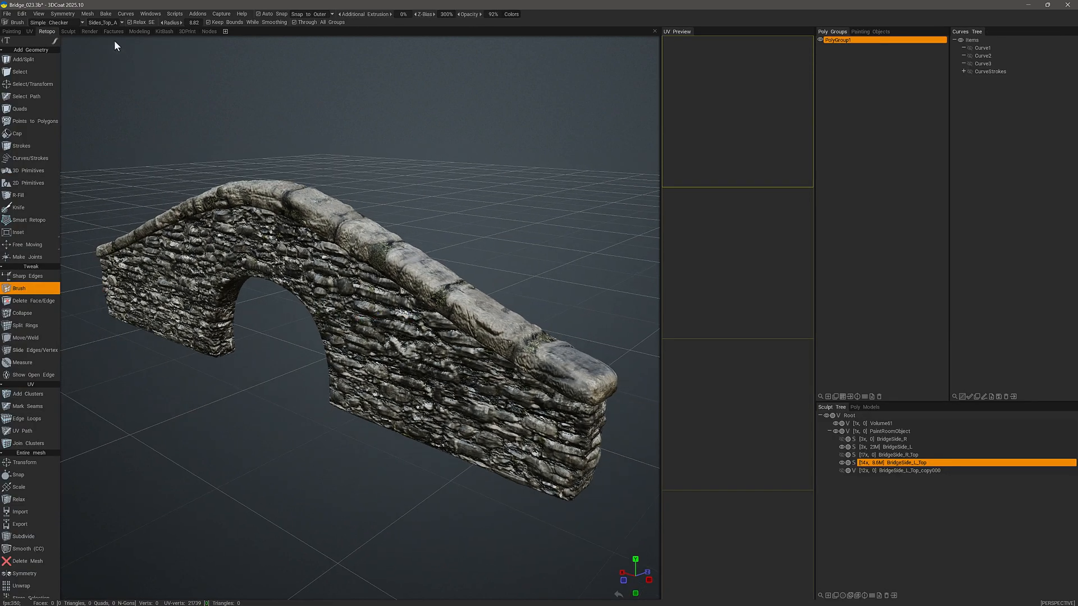
left_click(105, 14)
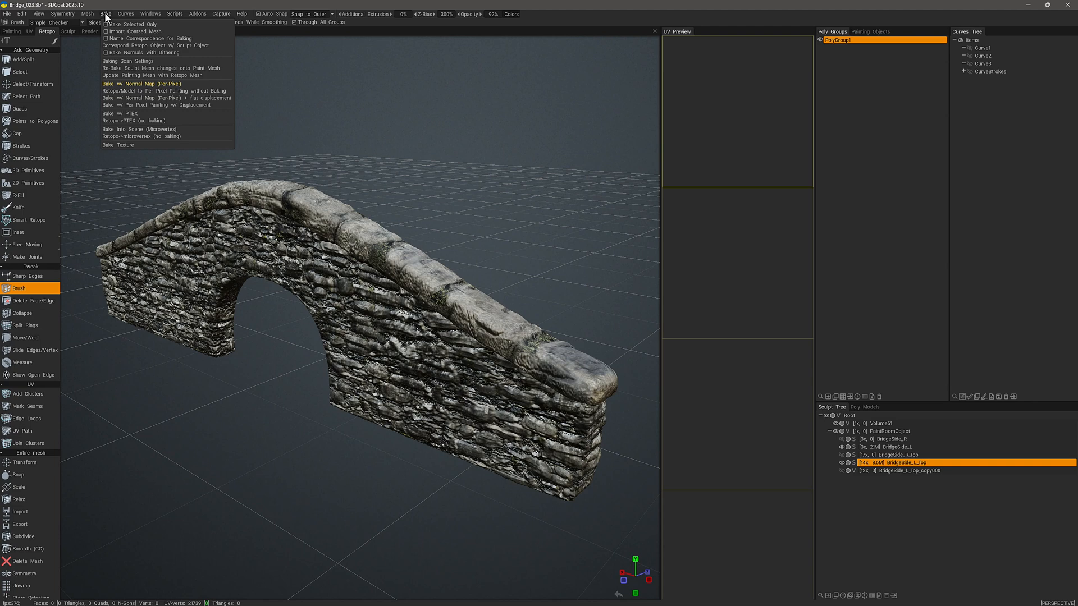
mouse_move(151, 67)
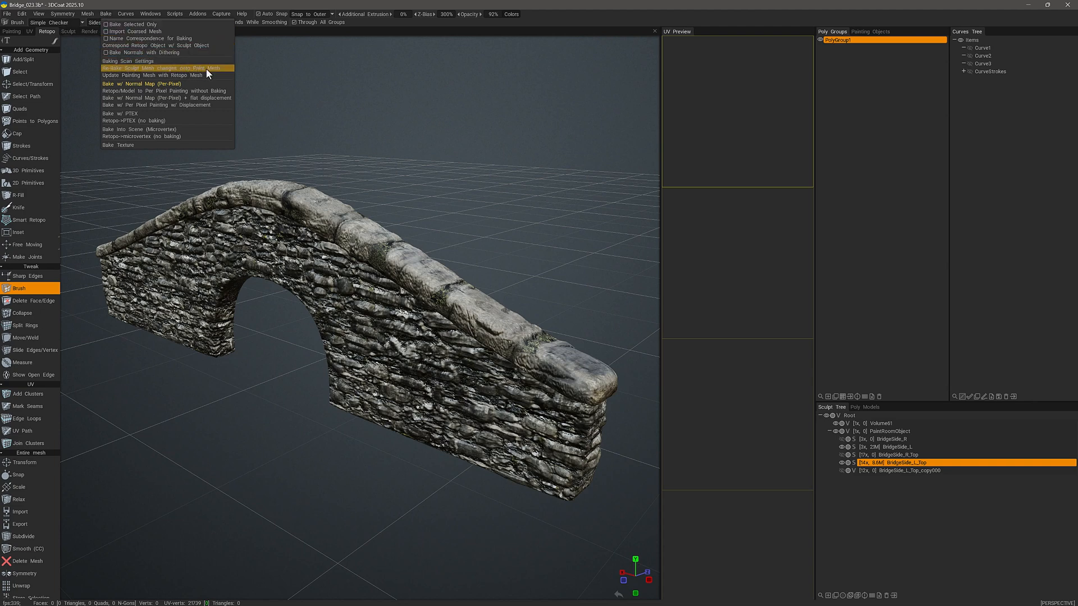
left_click(163, 67)
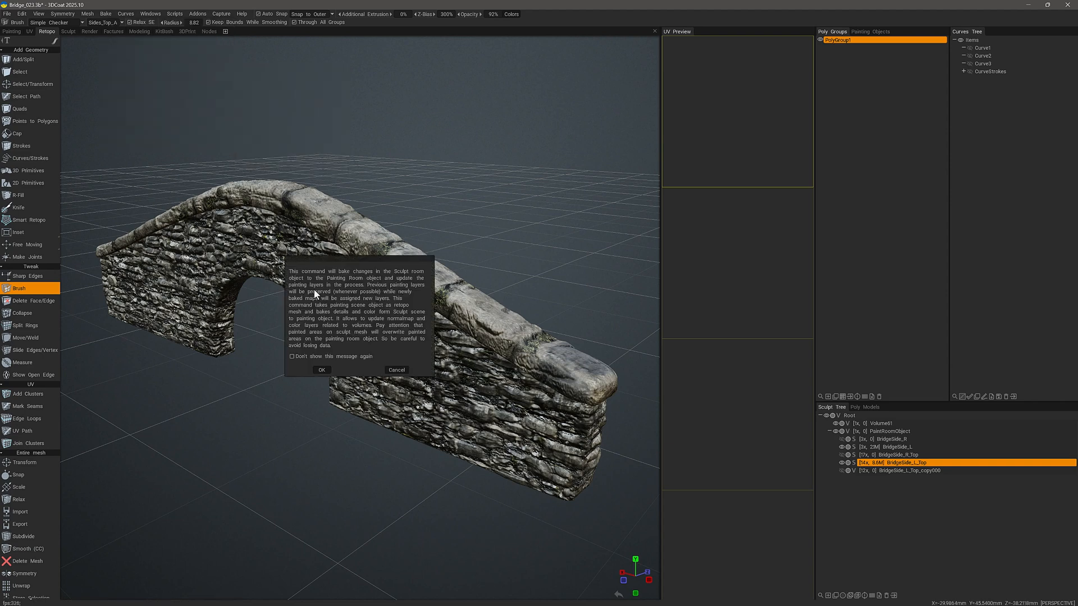
mouse_move(372, 319)
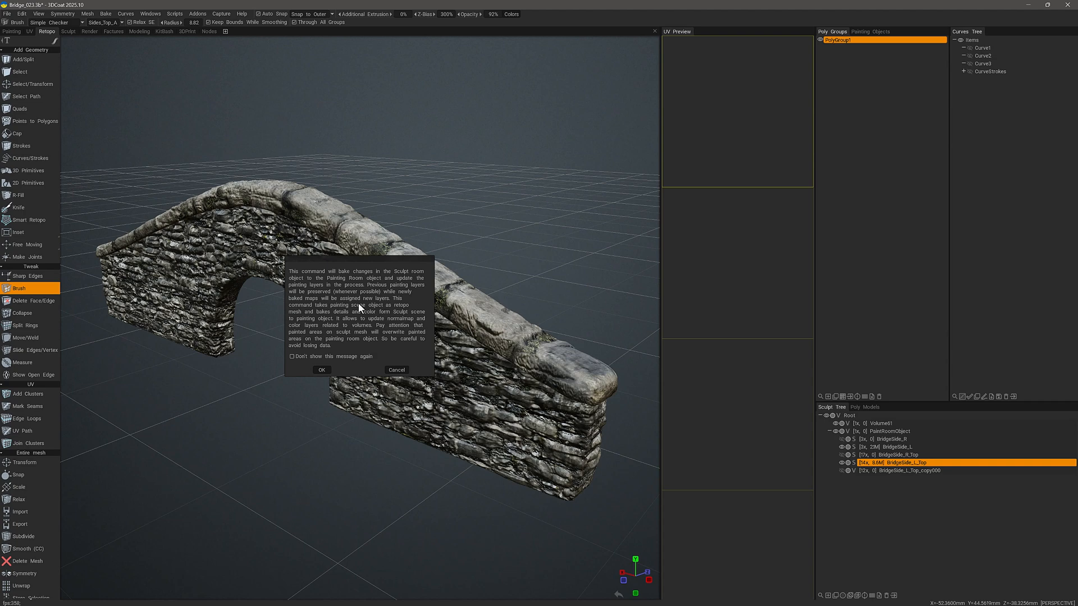
mouse_move(354, 303)
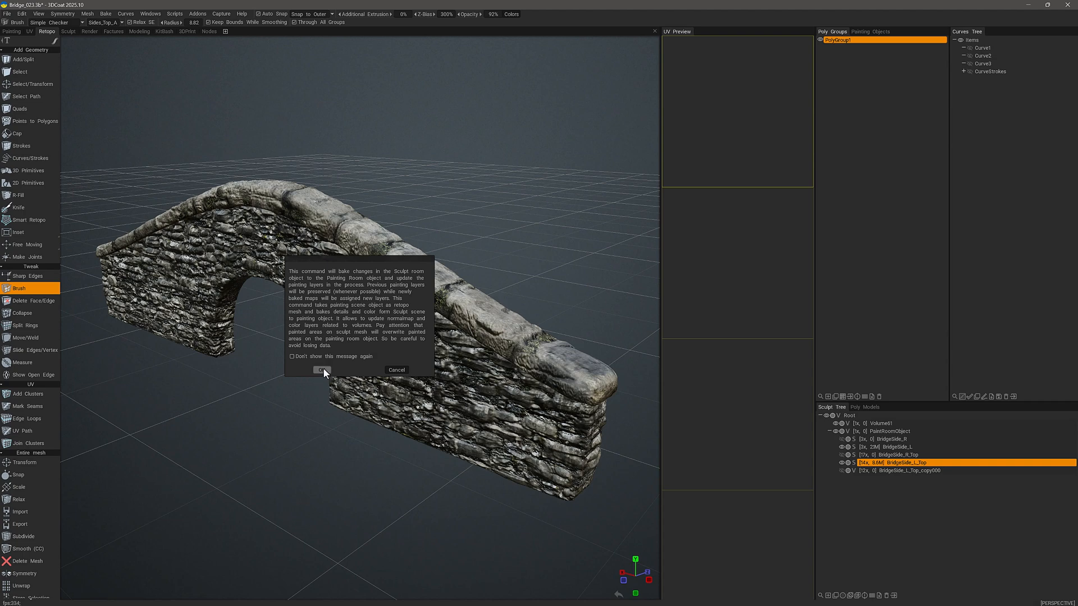
left_click(322, 370)
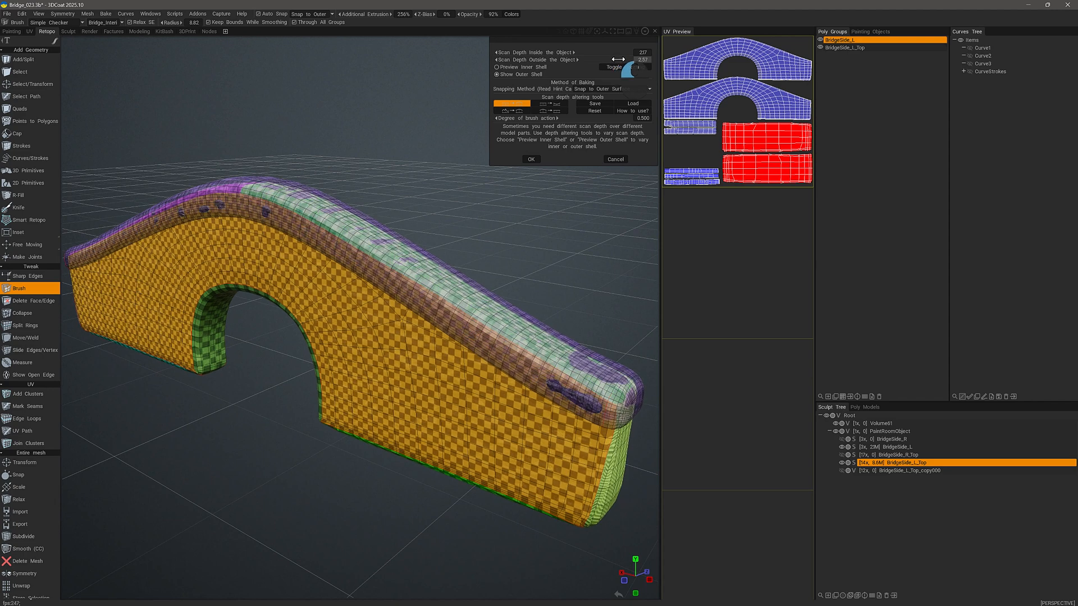
Lower the outside scan depth so the outer preview shell hugs the bridge surface.
left_click_drag(623, 59, 601, 59)
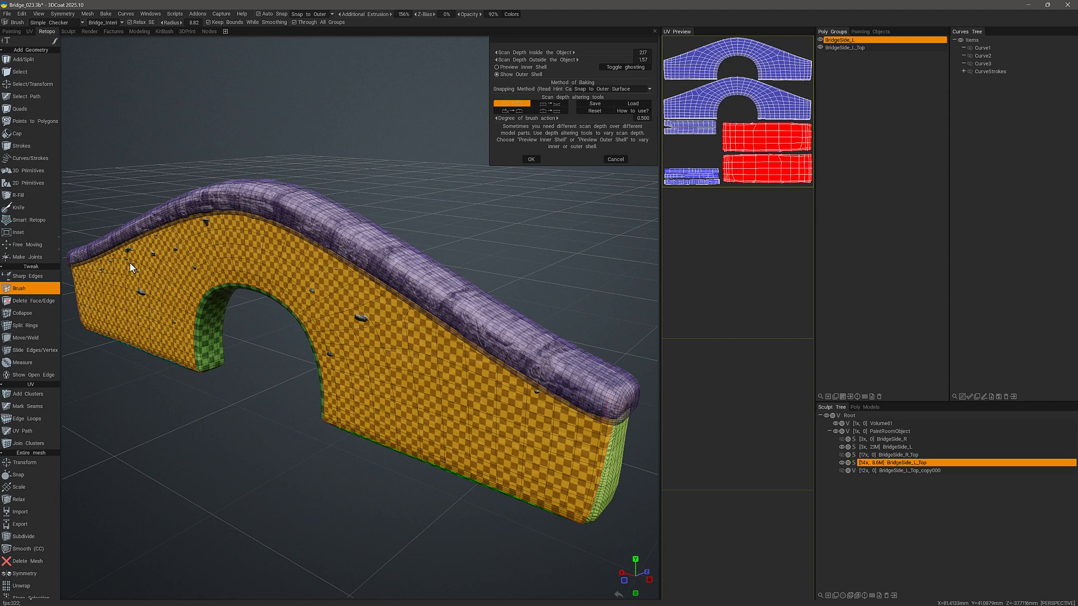
mouse_move(141, 305)
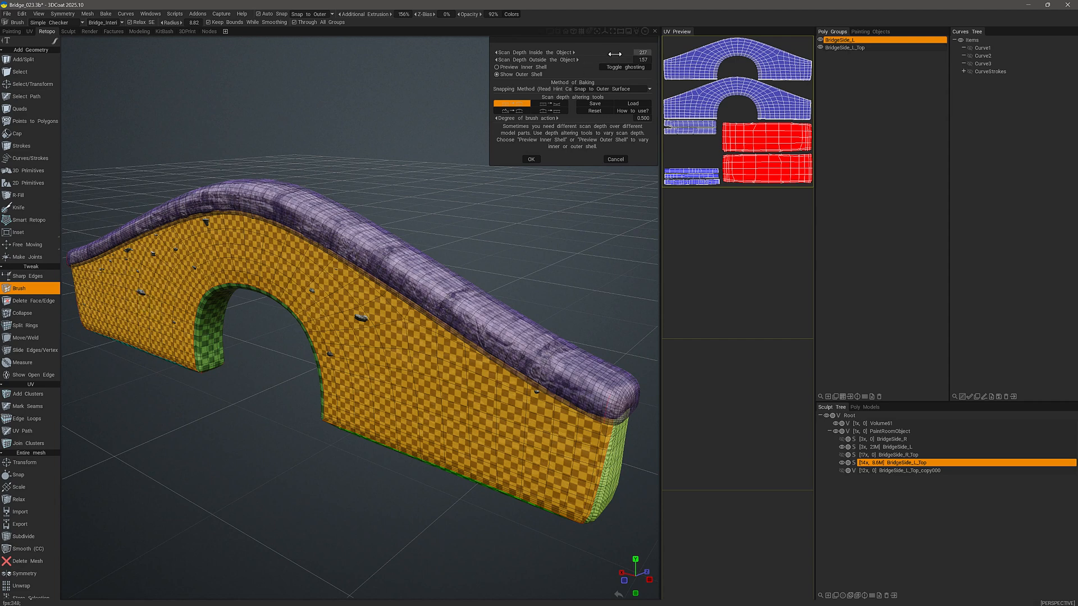
mouse_move(158, 301)
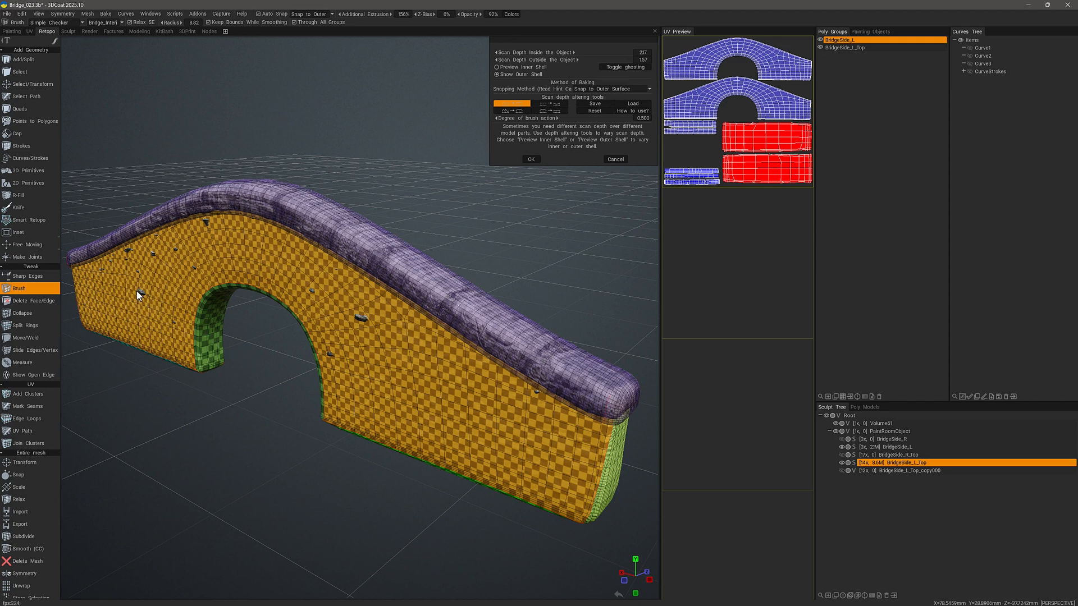
mouse_move(145, 300)
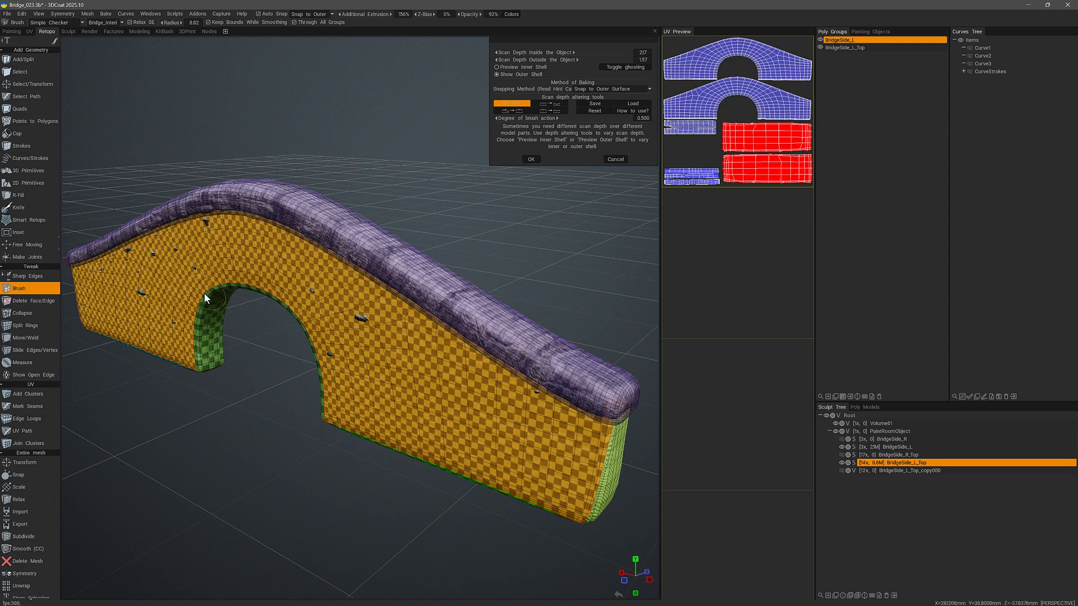
mouse_move(142, 298)
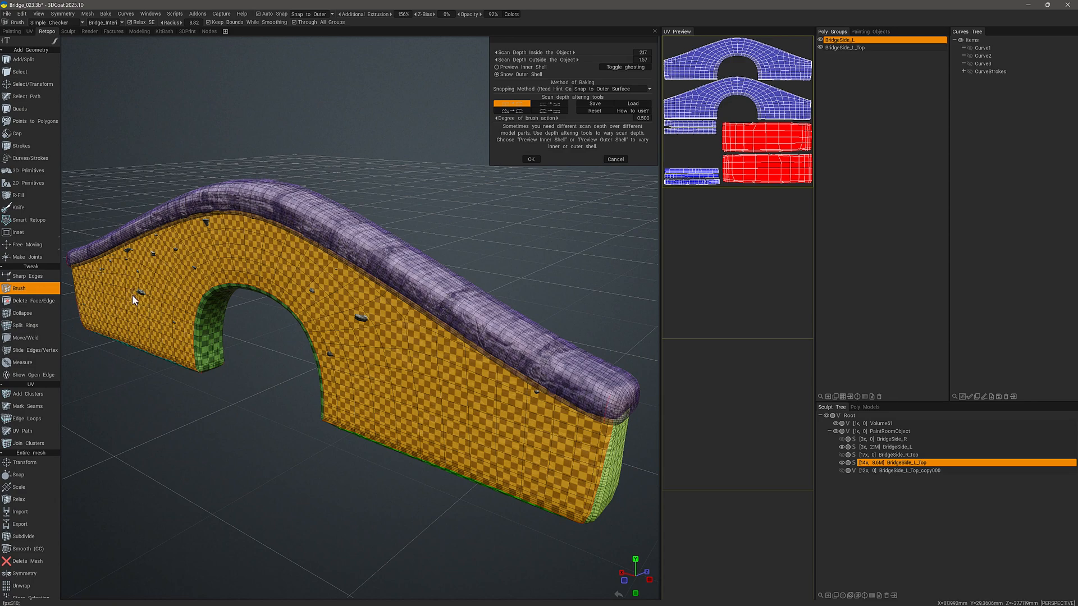
mouse_move(163, 234)
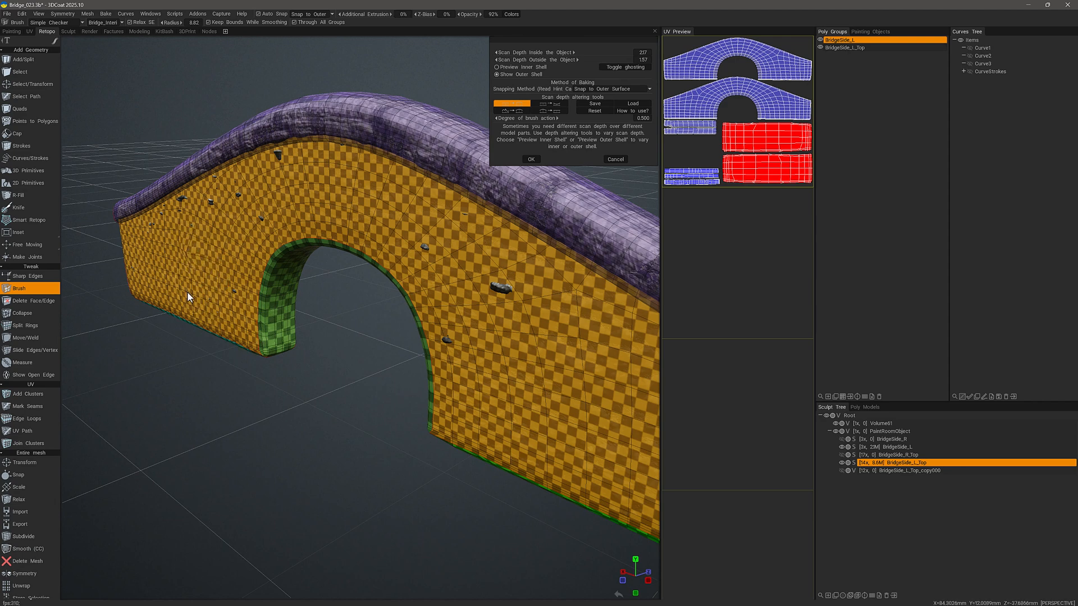
mouse_move(192, 261)
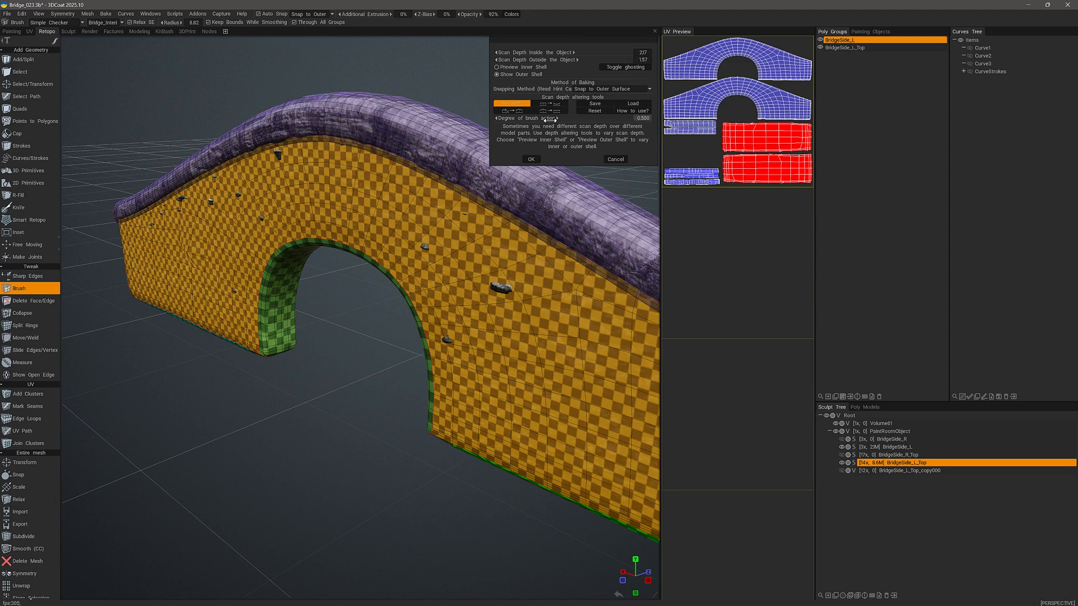
mouse_move(646, 123)
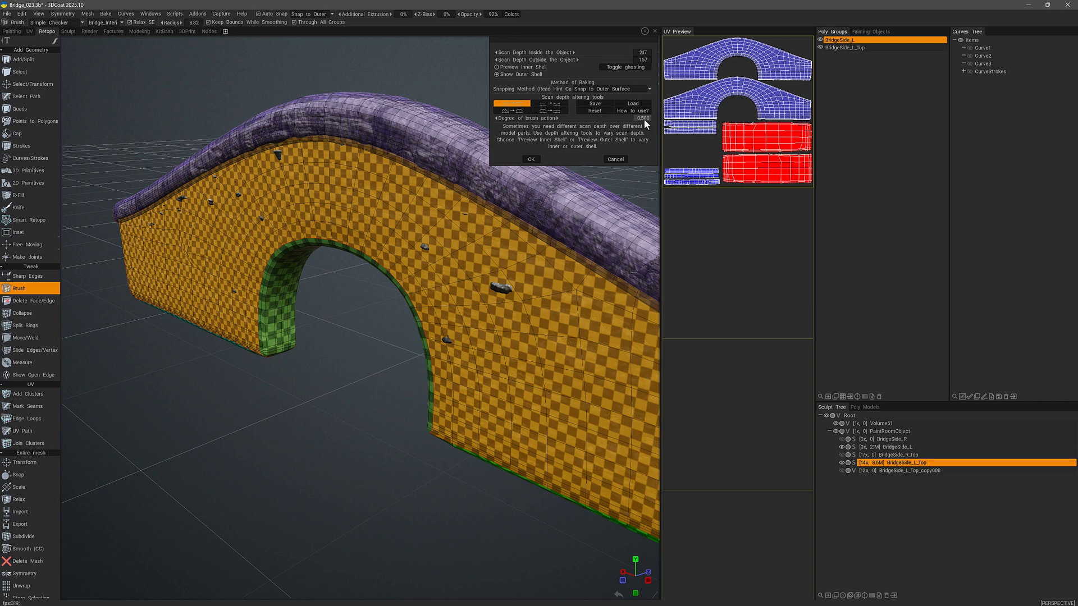
mouse_move(263, 451)
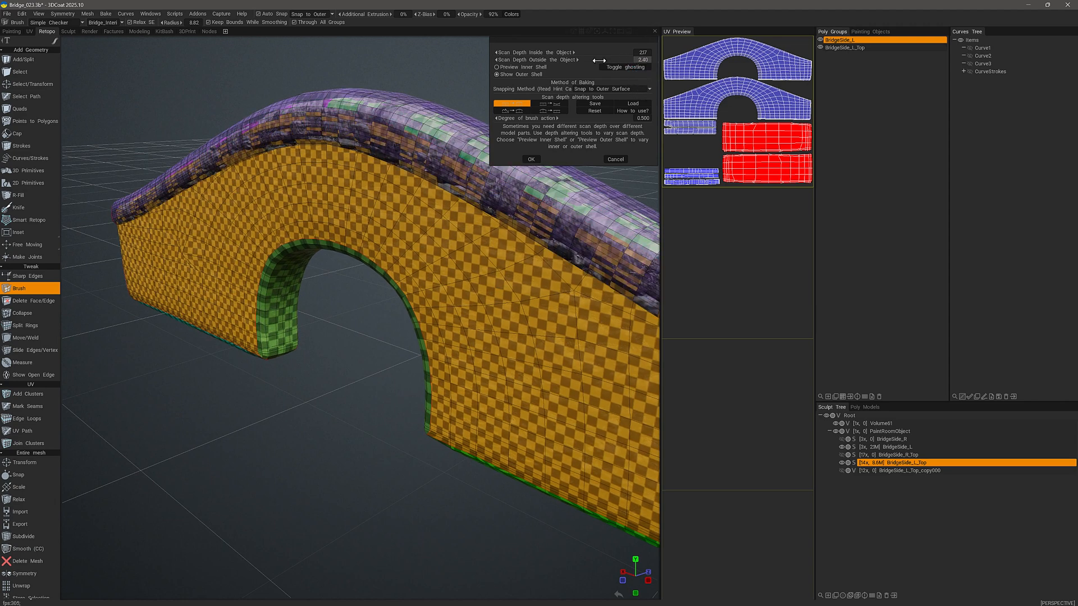
Preview the inner shell, reduce the inside scan depth, and bake onto the paint mesh.
left_click(494, 67)
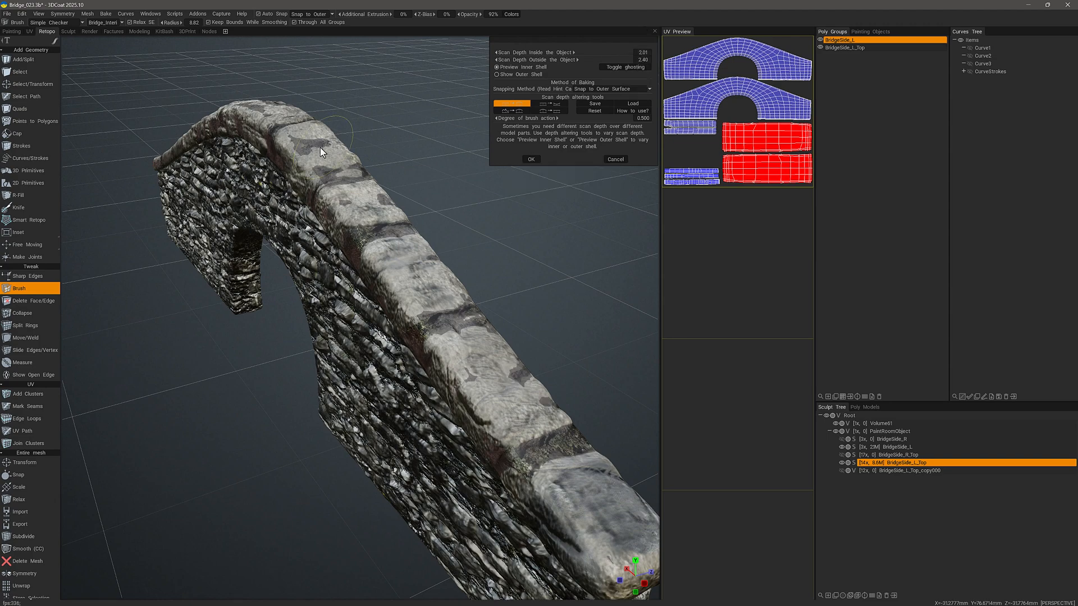
left_click_drag(324, 151, 300, 143)
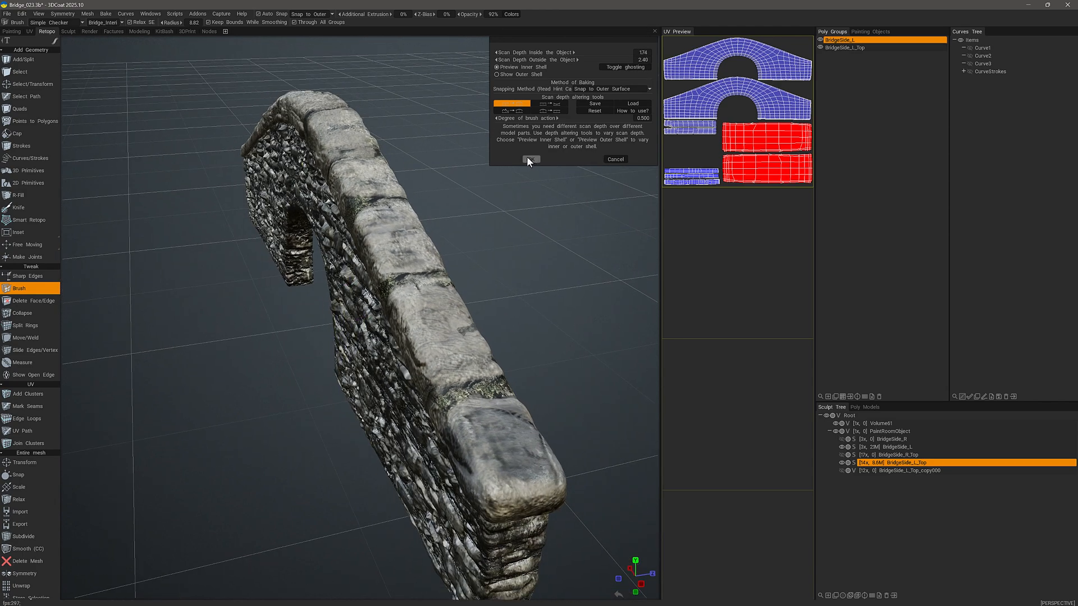
left_click(531, 159)
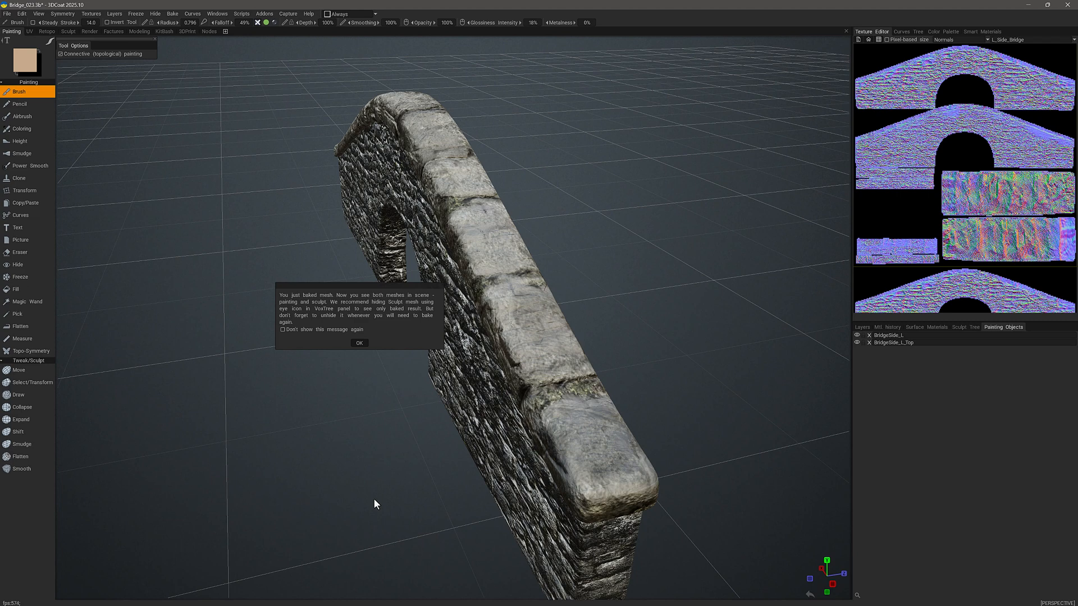
mouse_move(337, 446)
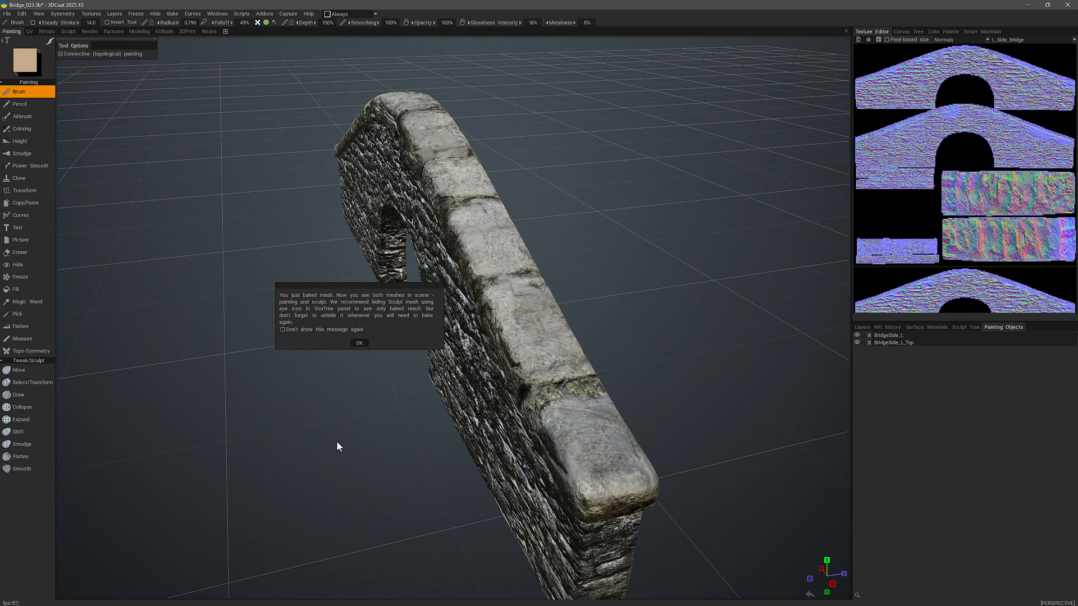
mouse_move(354, 242)
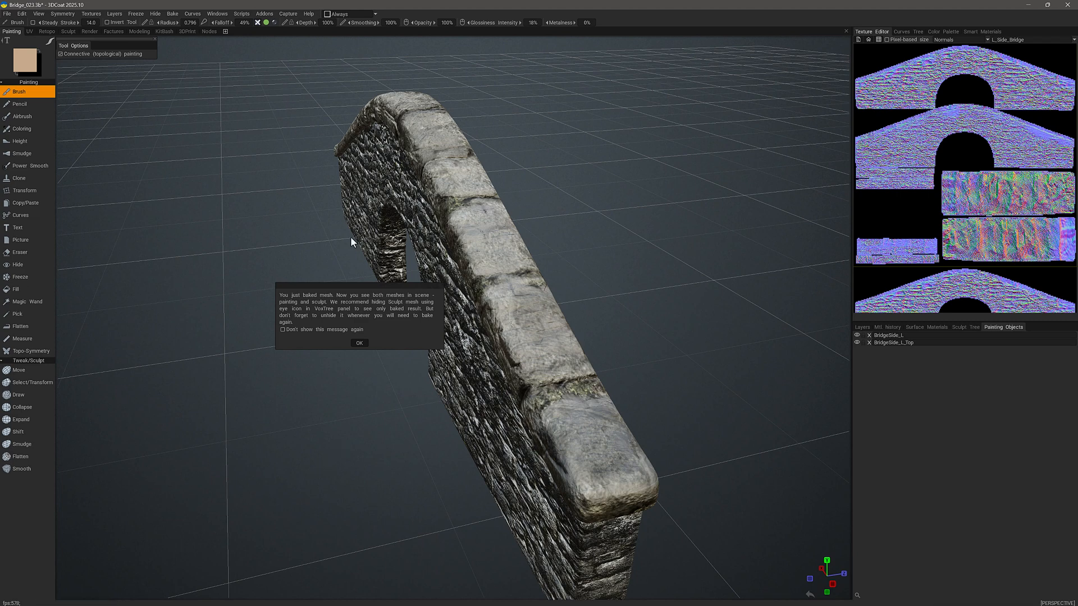
mouse_move(334, 333)
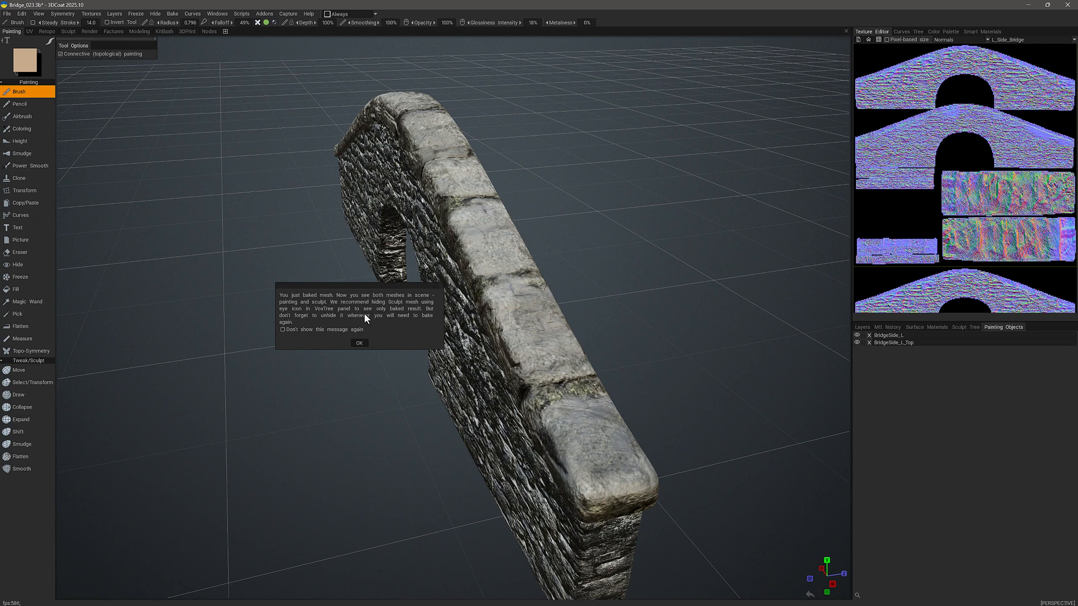
mouse_move(338, 318)
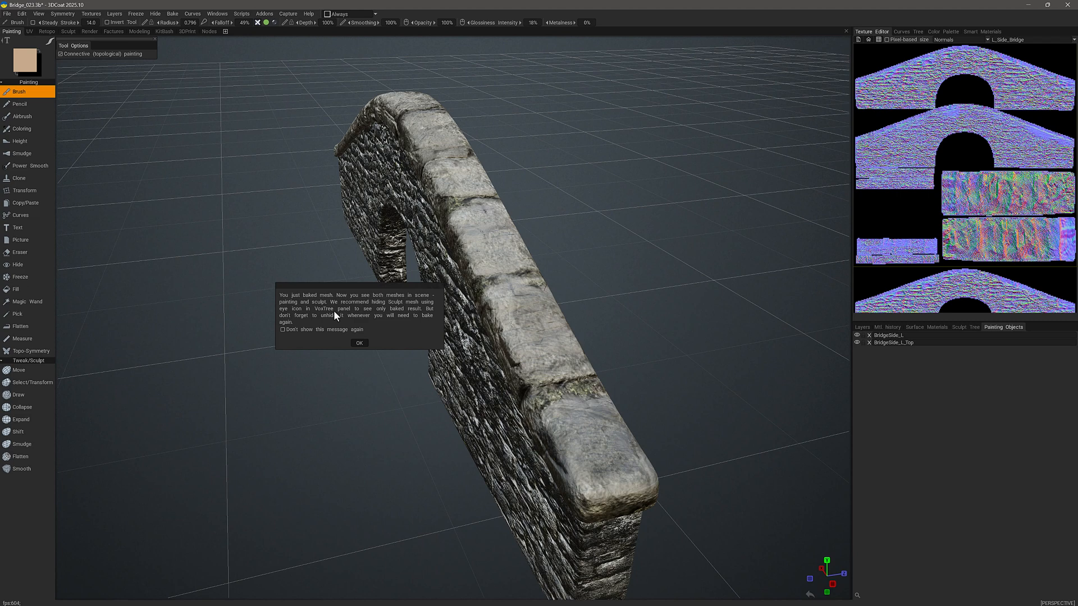
mouse_move(341, 317)
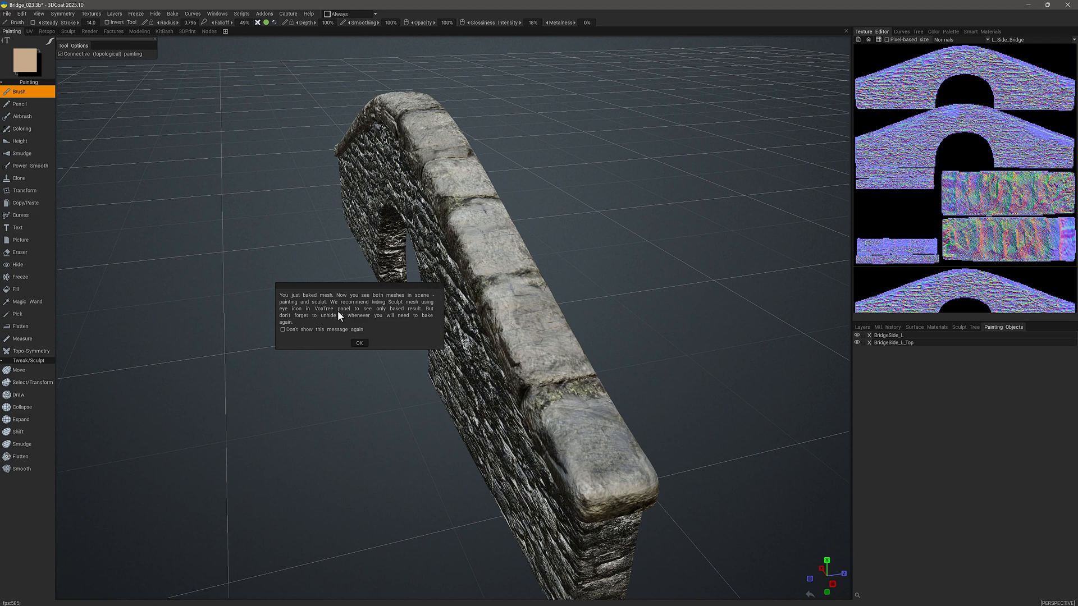
mouse_move(352, 322)
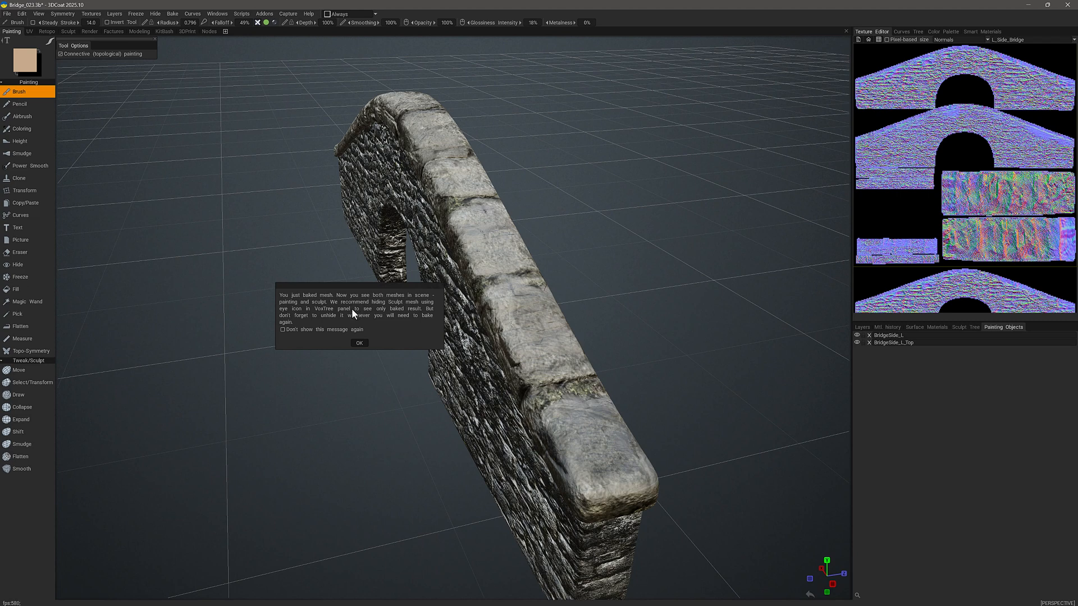
Close the post-bake notice about hiding the sculpt mesh.
left_click(359, 343)
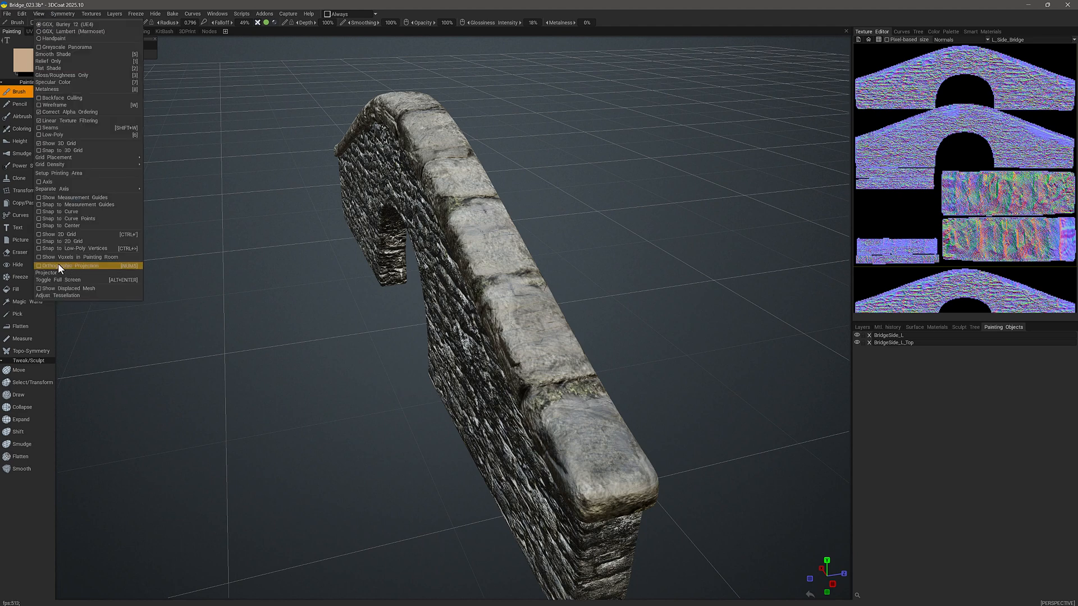
mouse_move(69, 257)
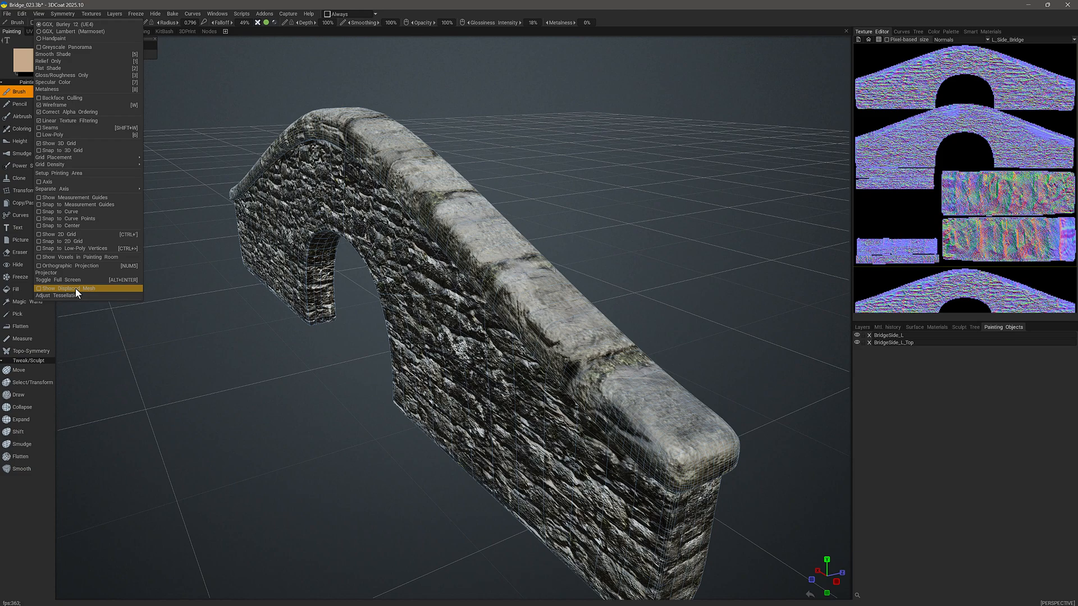
Turn on Show Displaced Mesh and confirm the tessellation degree for both UV sets.
left_click(62, 288)
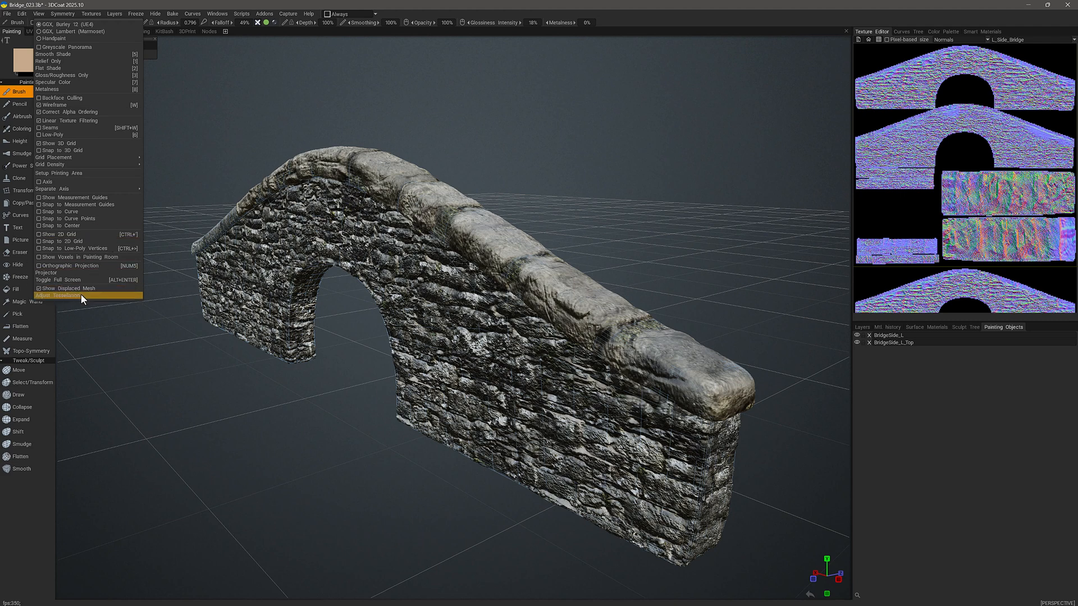
left_click(62, 296)
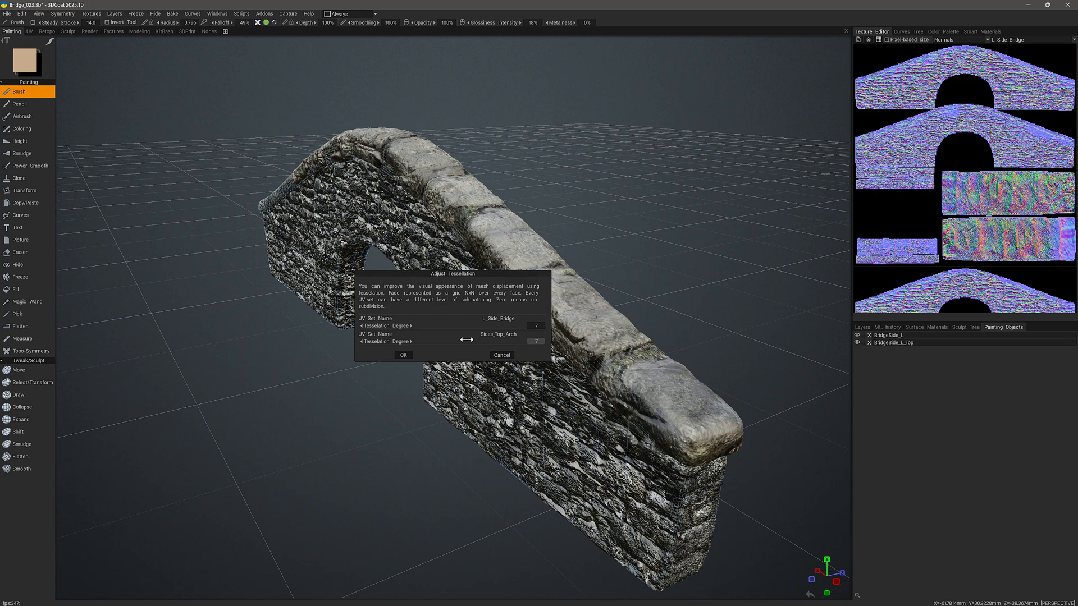
left_click(404, 355)
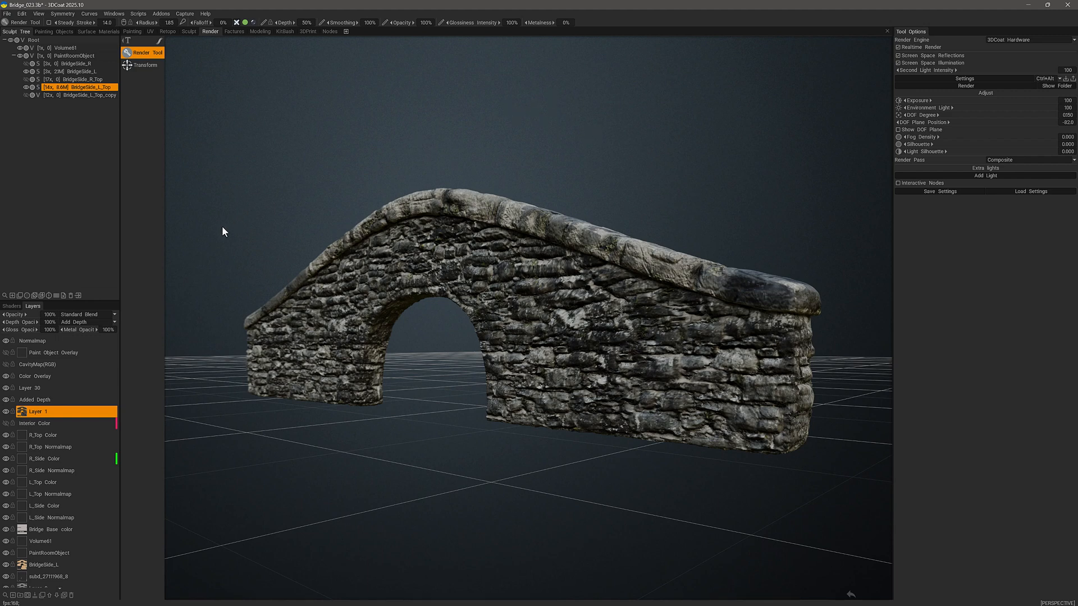
mouse_move(343, 452)
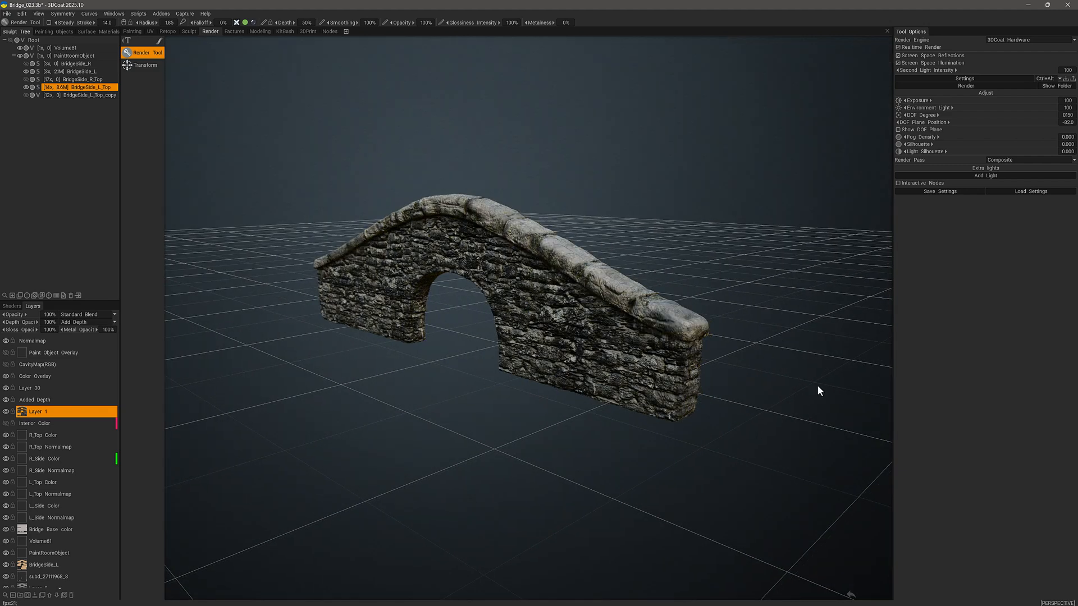
mouse_move(368, 409)
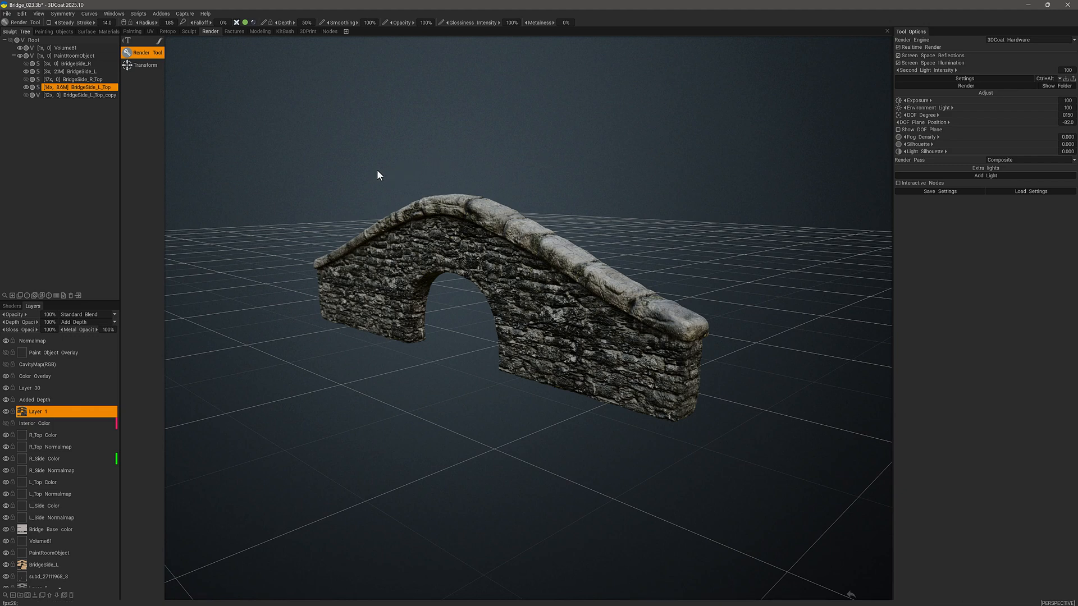
mouse_move(273, 178)
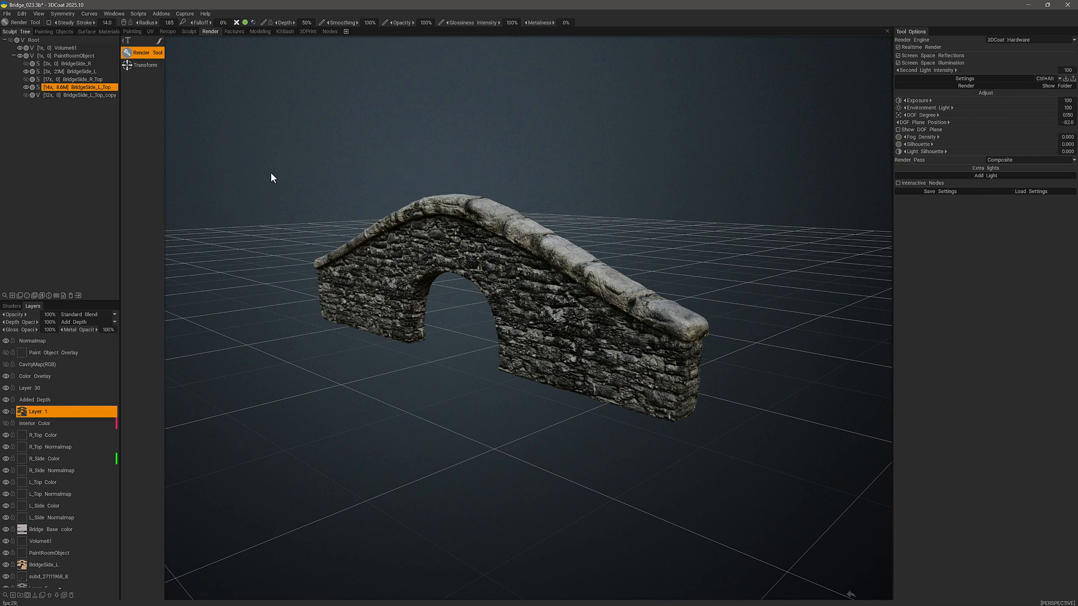